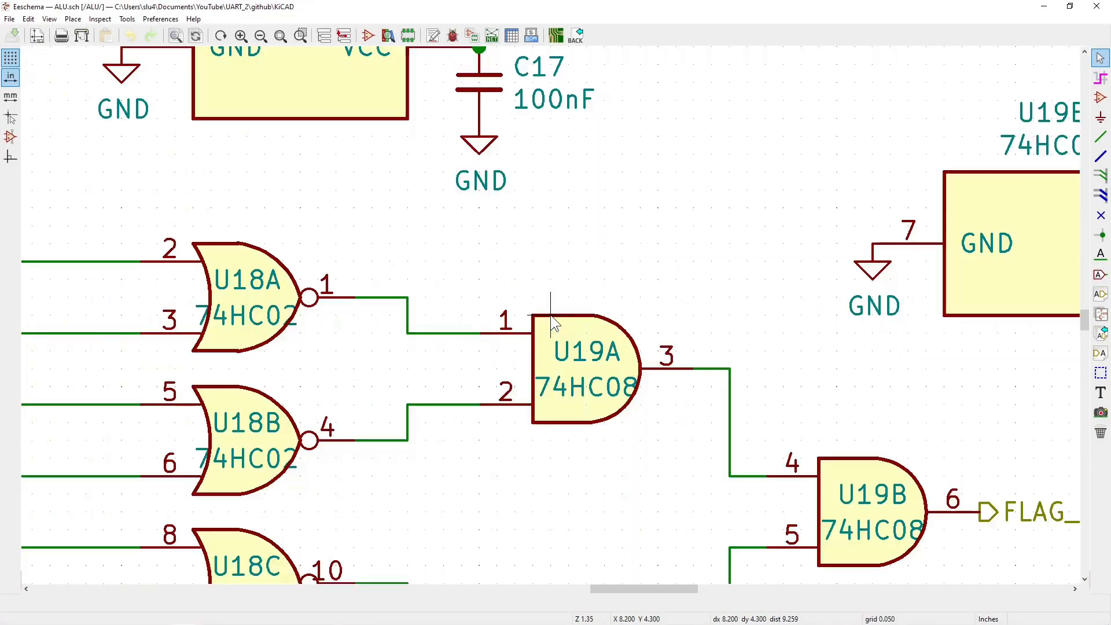
Bring up the camera view with the MinOS 1.2.0 terminal overlaid on the board.
click(366, 35)
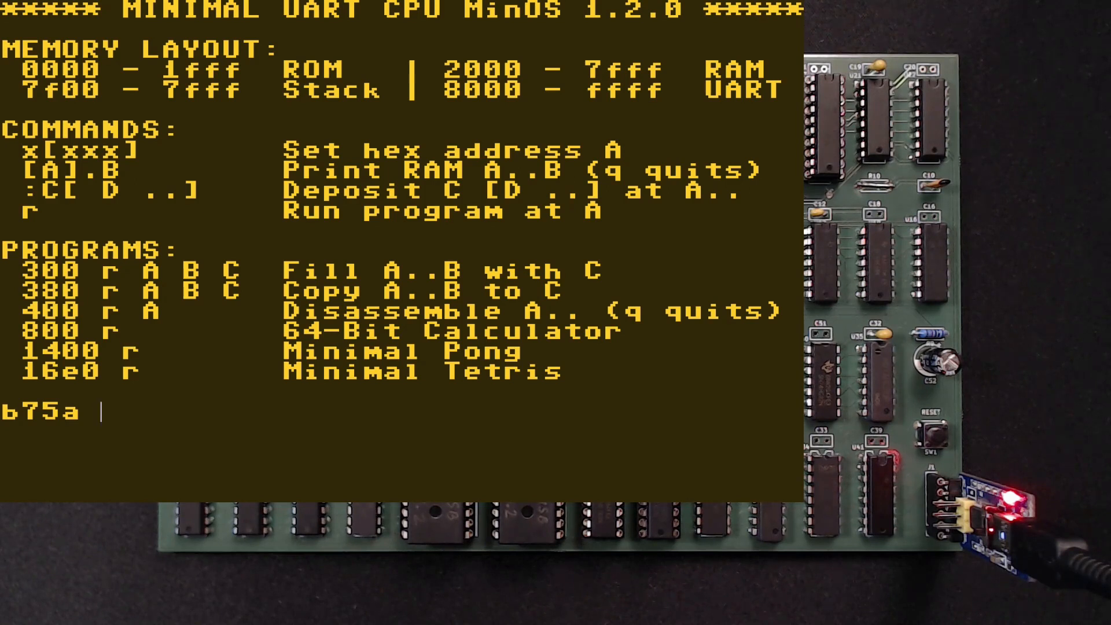
Dump RAM from 2000, then run the fill program clearing 2000–3000 to 0.
text(2000.)
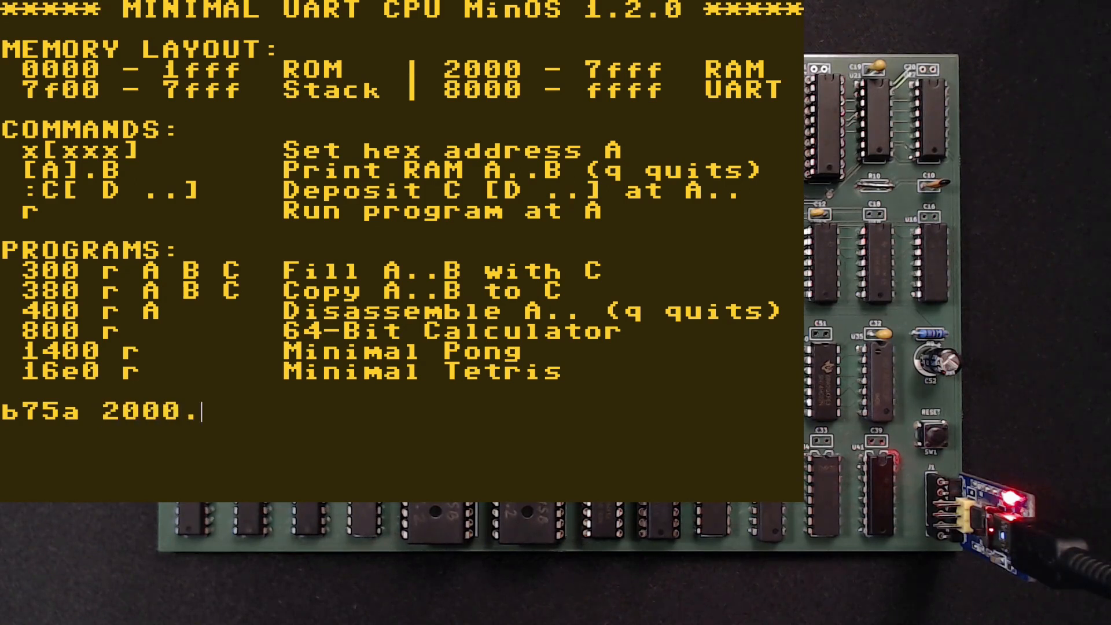
key(enter)
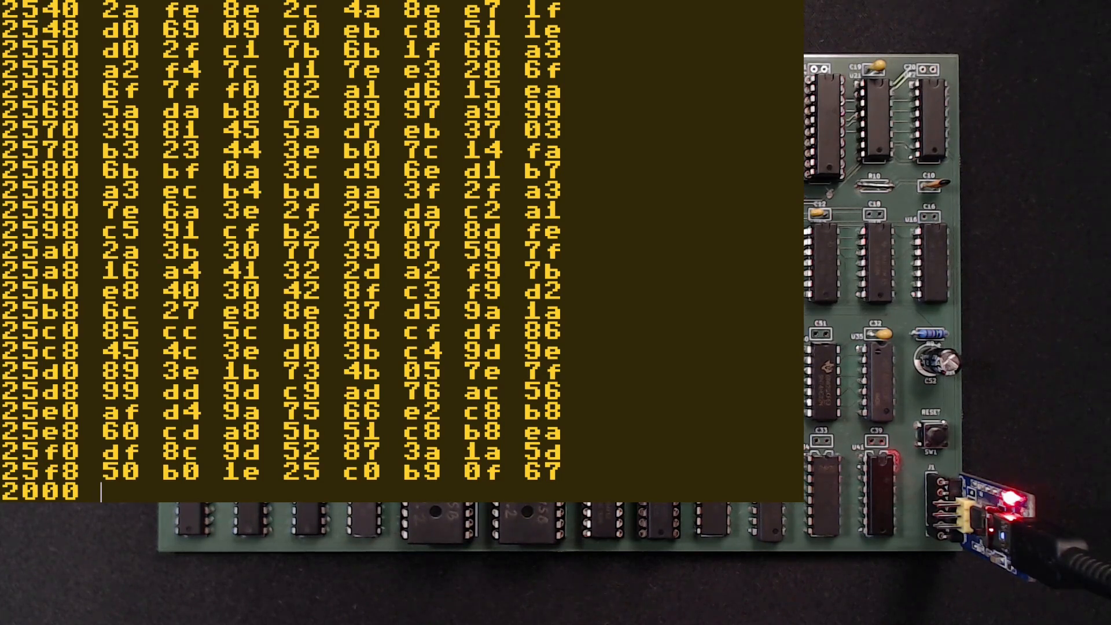
text(300 r)
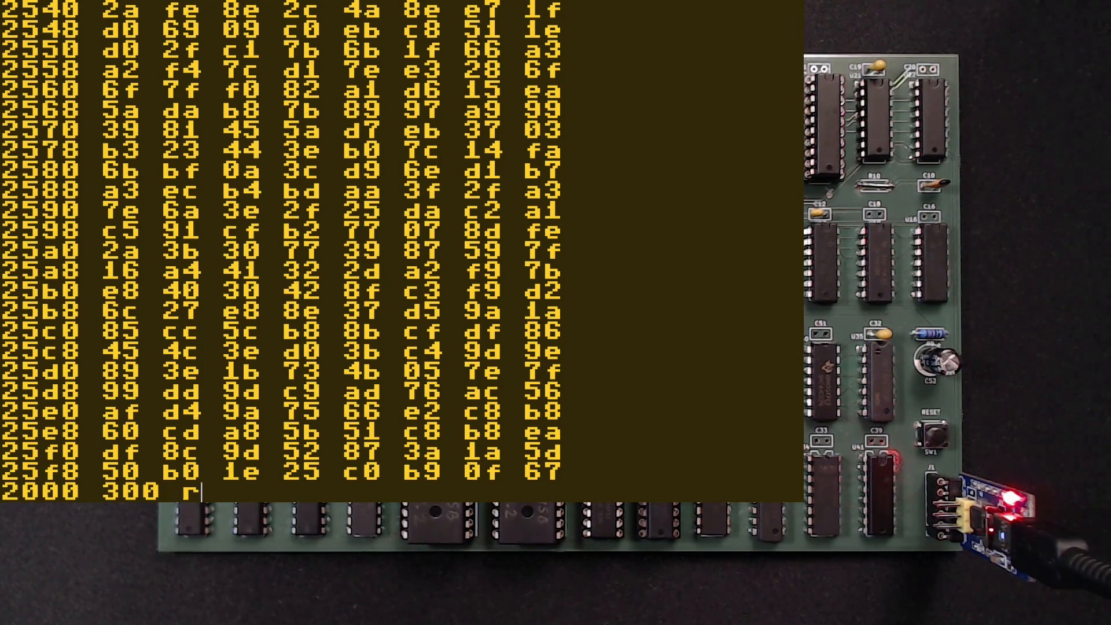
text(2000 3000 0)
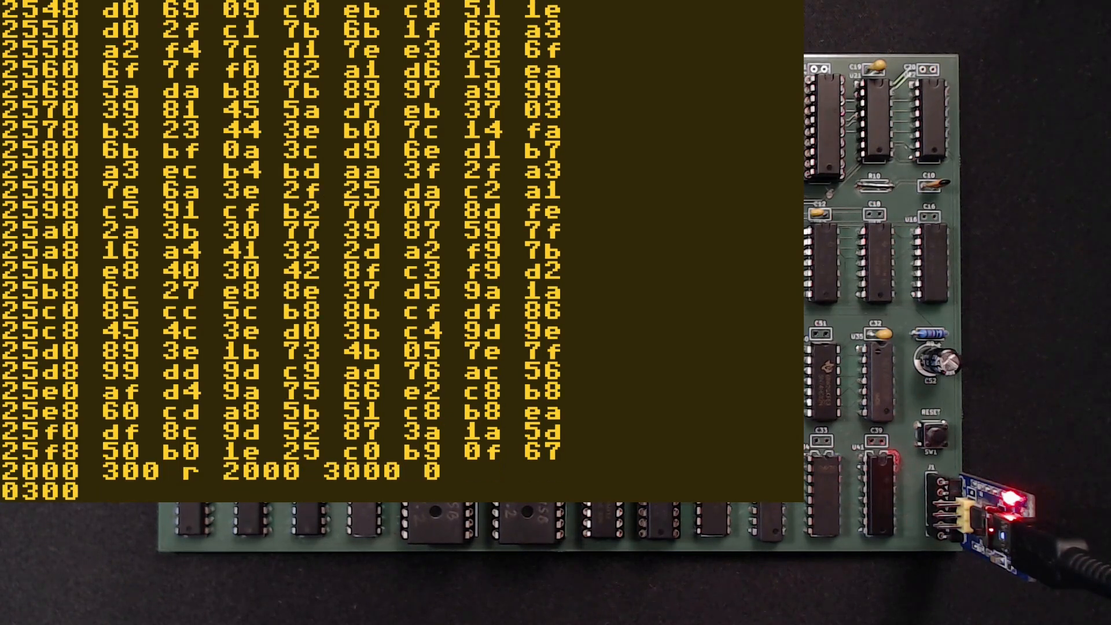
text(2000.207f)
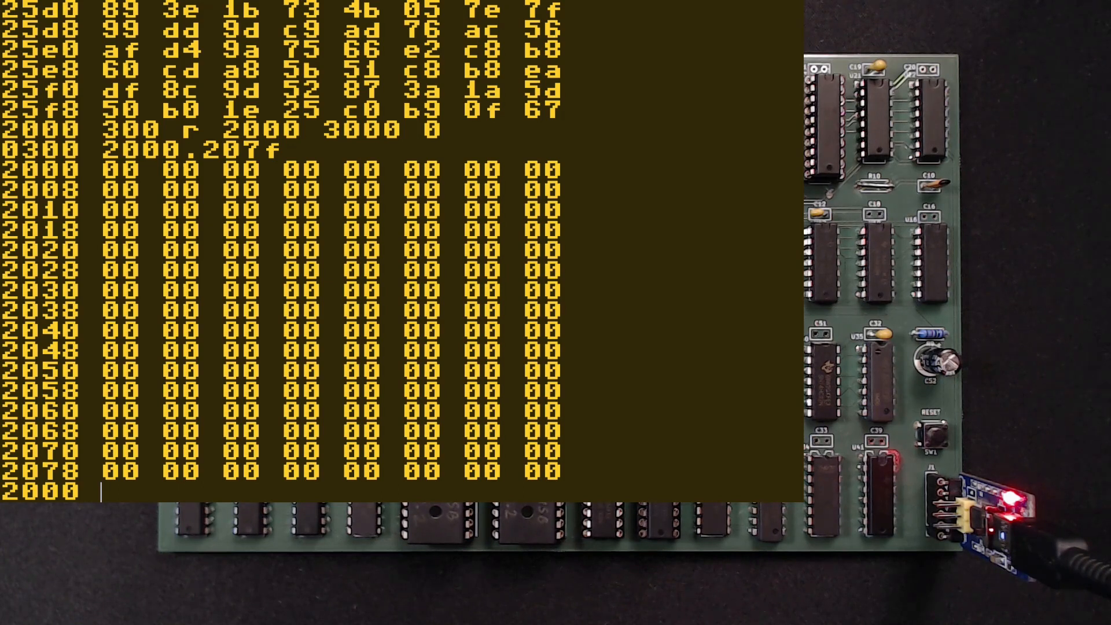
Deposit LDI 41, STA 00 80 at address 2000.
text(:LDI 41)
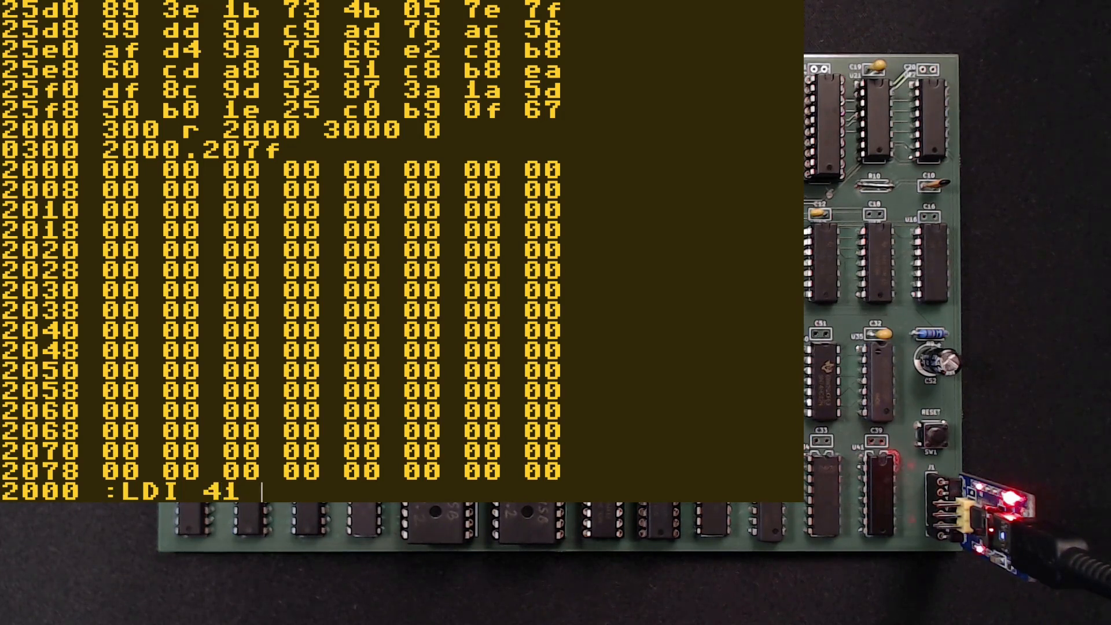
text(STA)
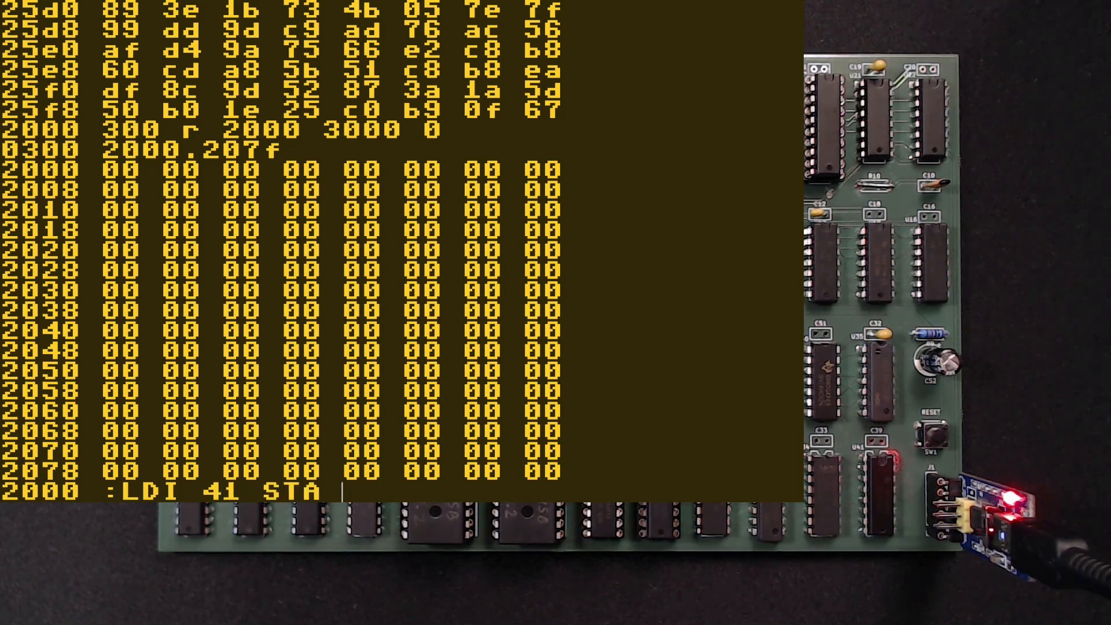
text(00 80)
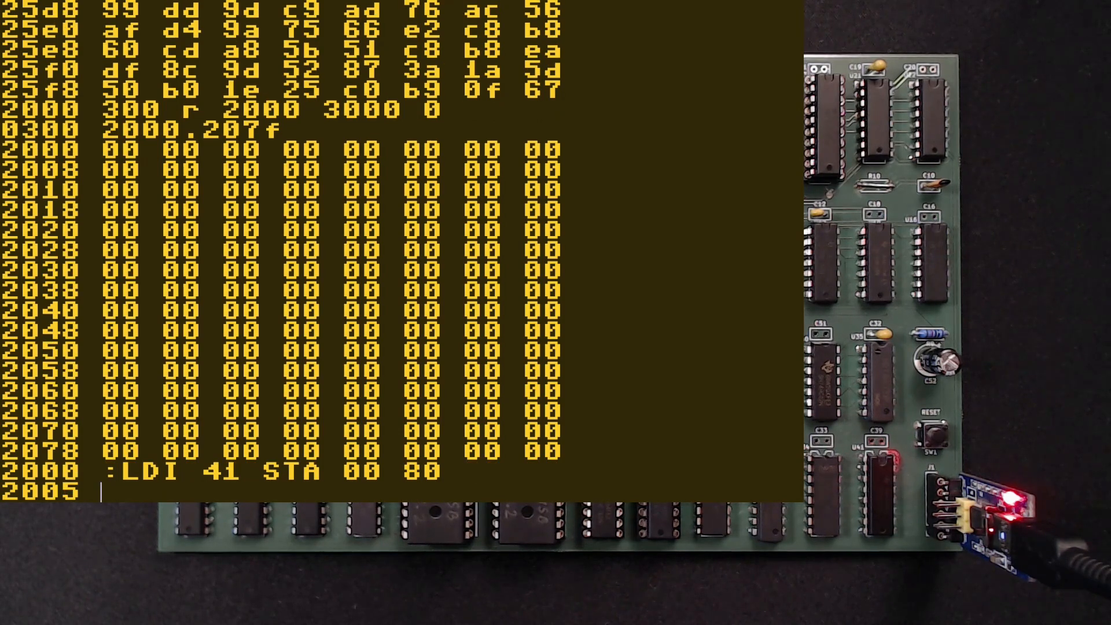
key(Return)
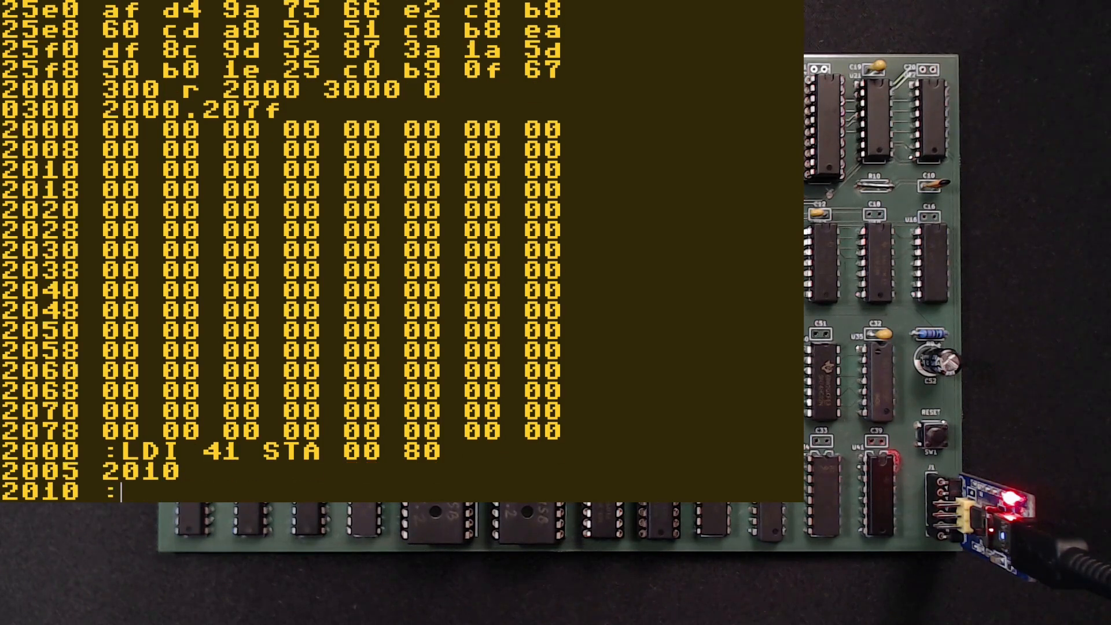
Deposit JPA 00 20 at address 2010 to loop back to 2000.
text(JPA 00)
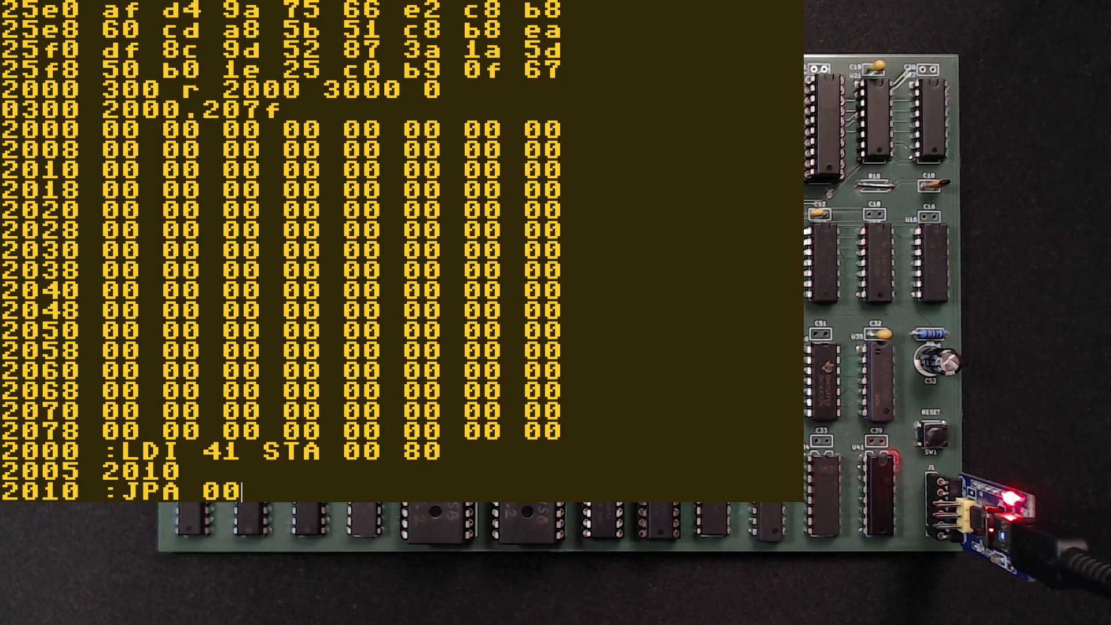
text(20)
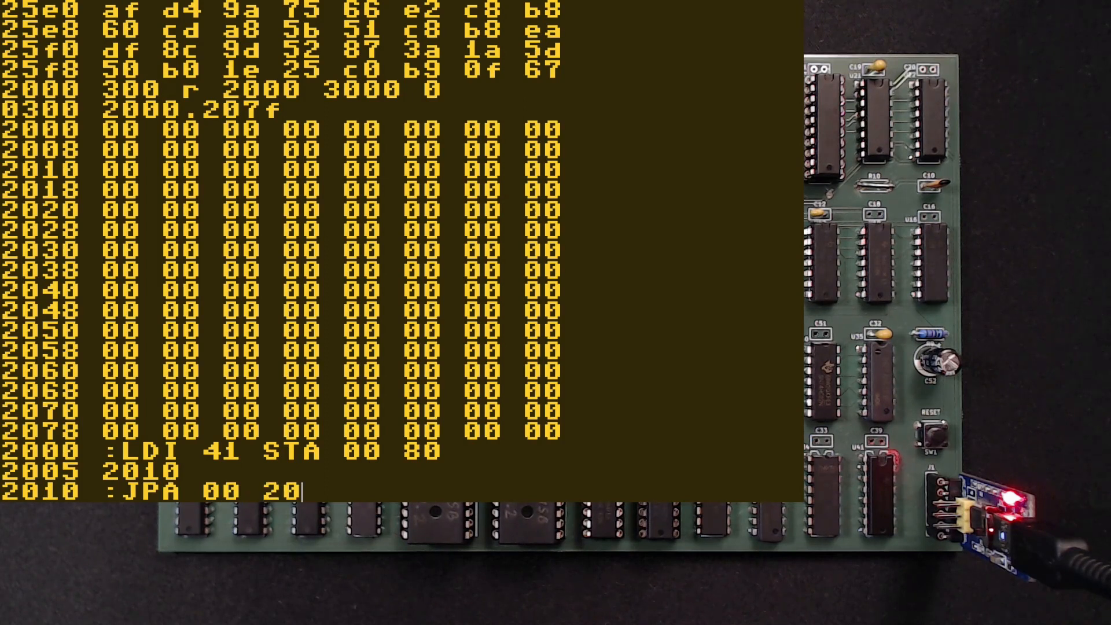
key(enter)
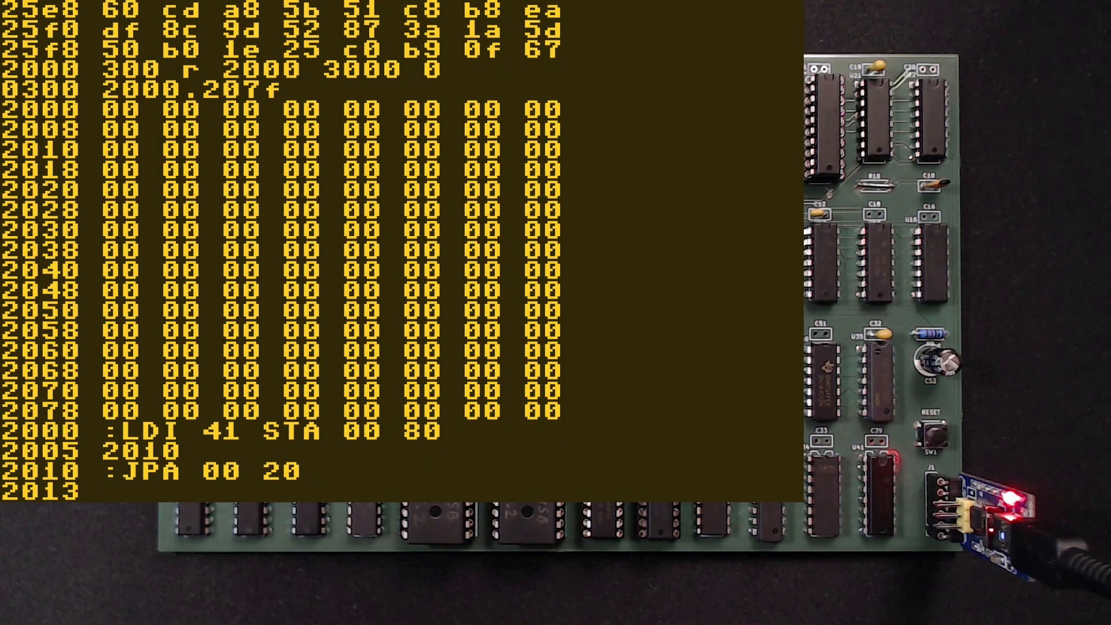
text(20)
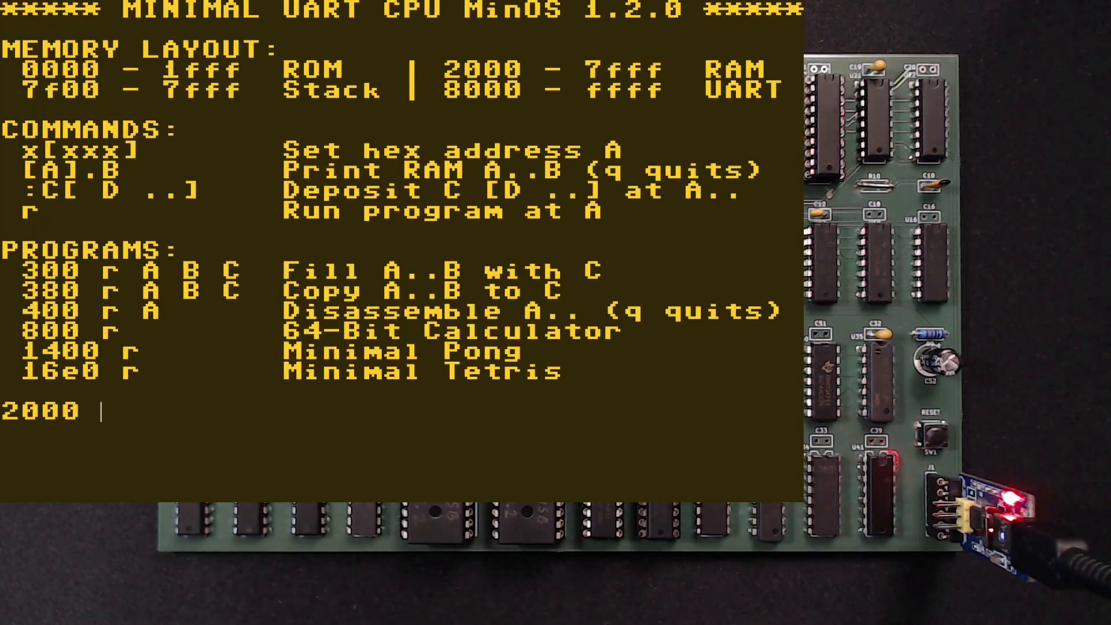
Launch Minimal Tetris with 16e0 r, play to GAME OVER, and return to MinOS.
text(400)
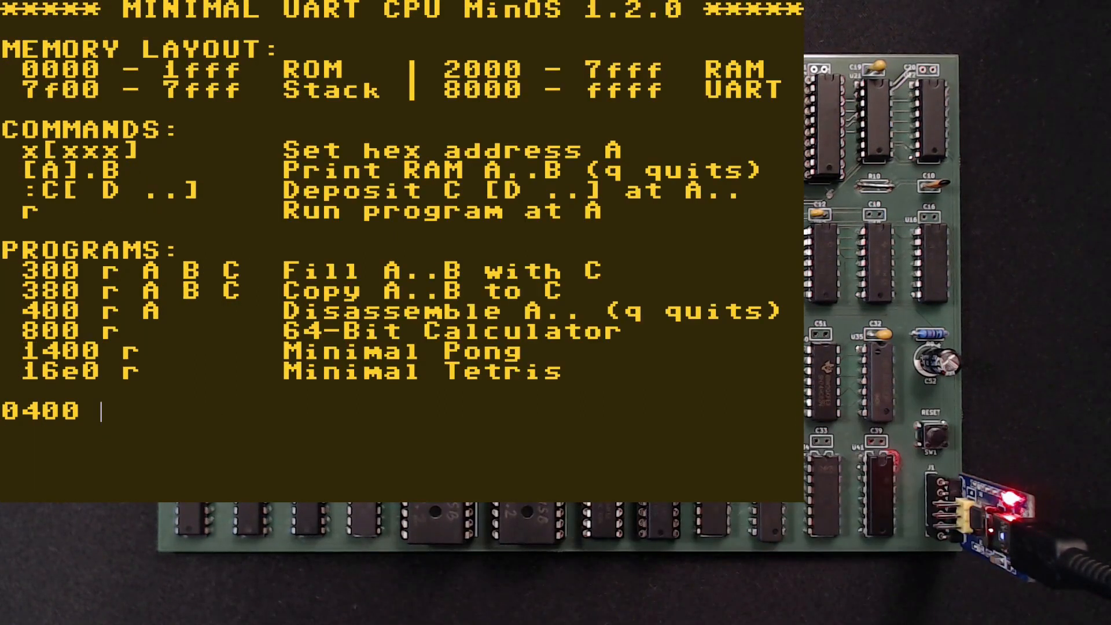
text(140)
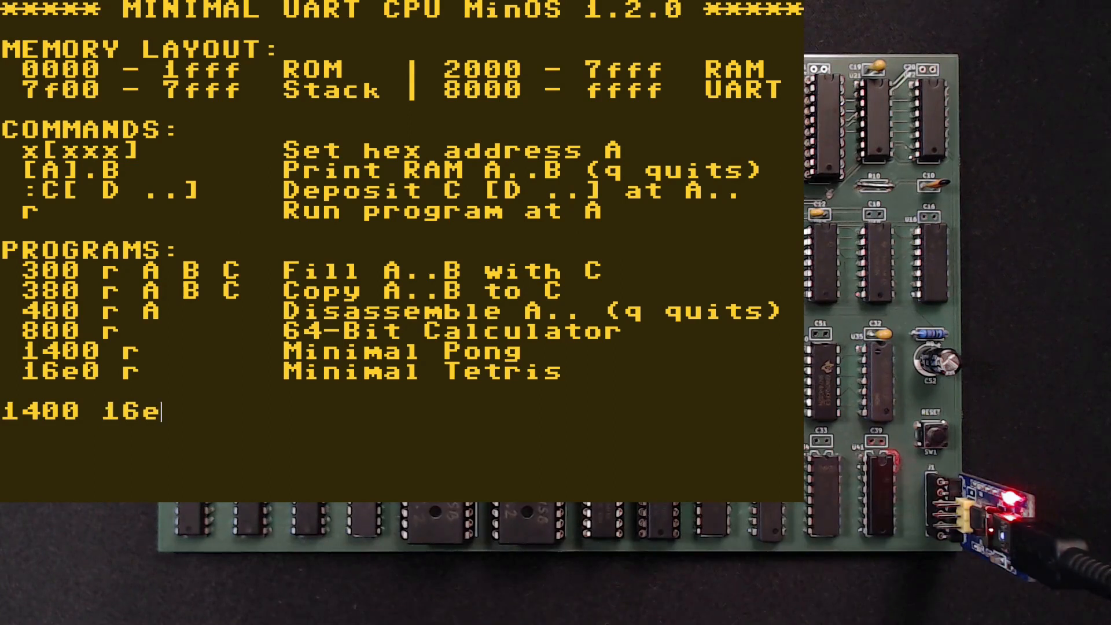
text(16e0 r)
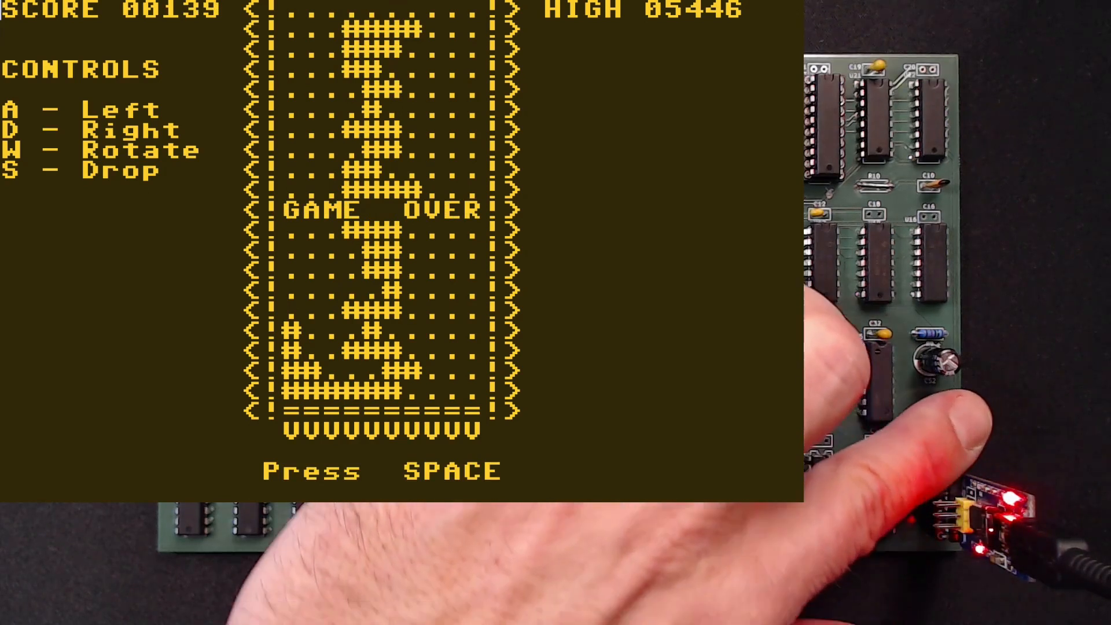
key(space)
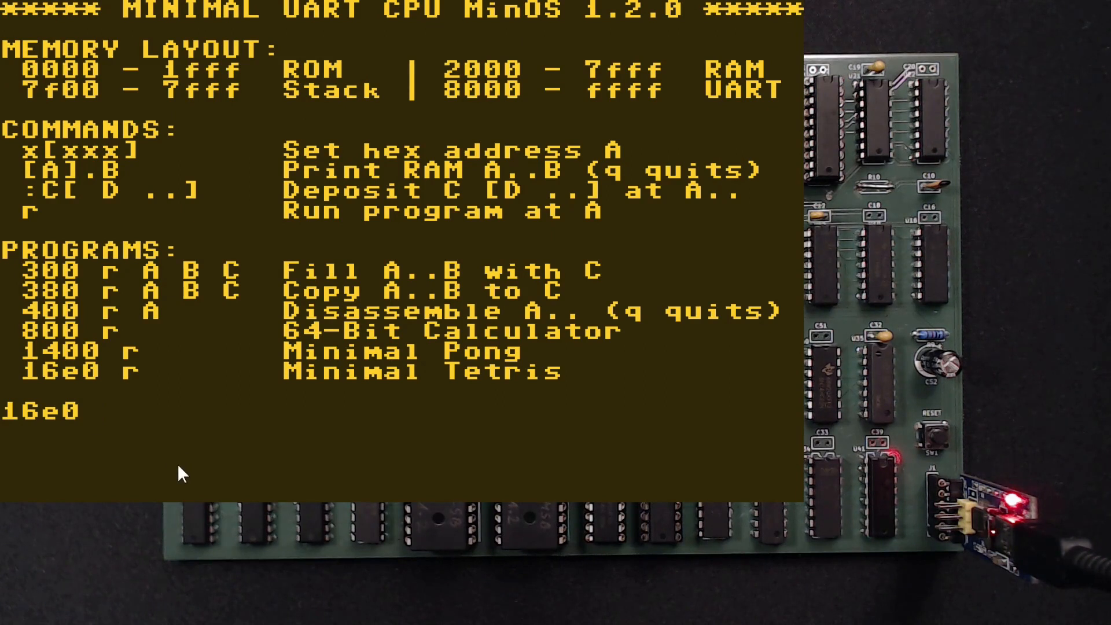
Run the 64-bit calculator at 800 and compute several sums, products and a division.
text(800)
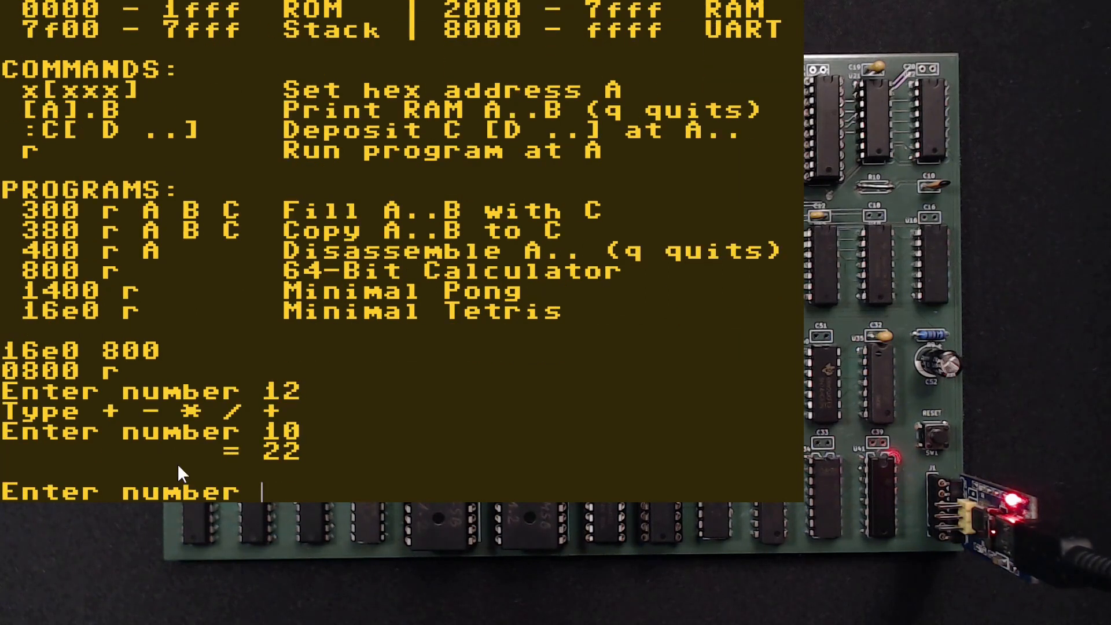
text(726347236472364)
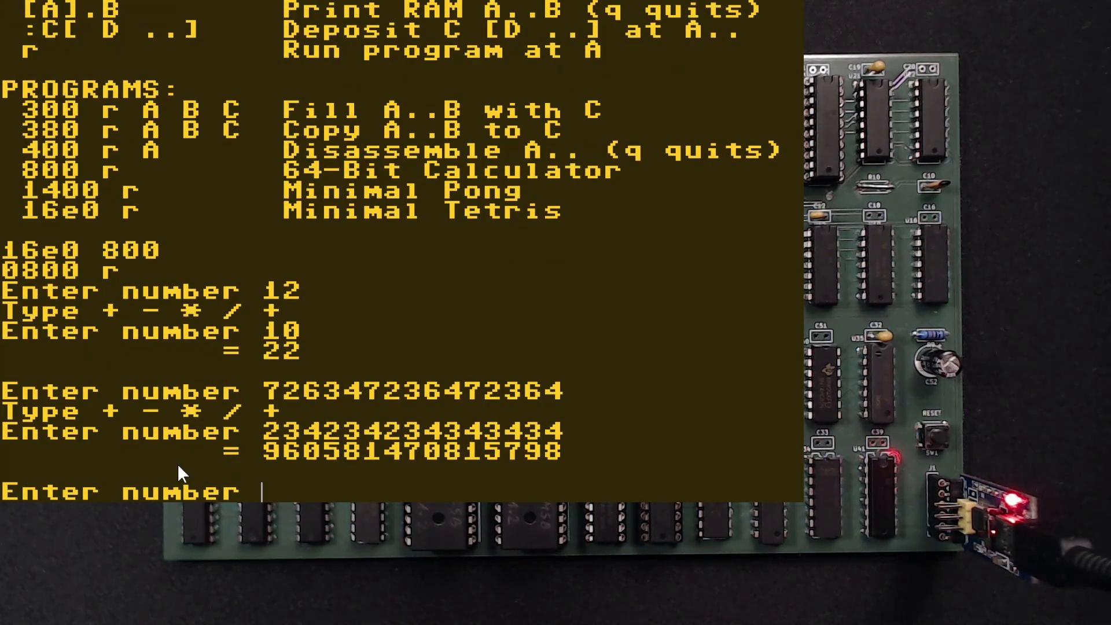
text(123123123)
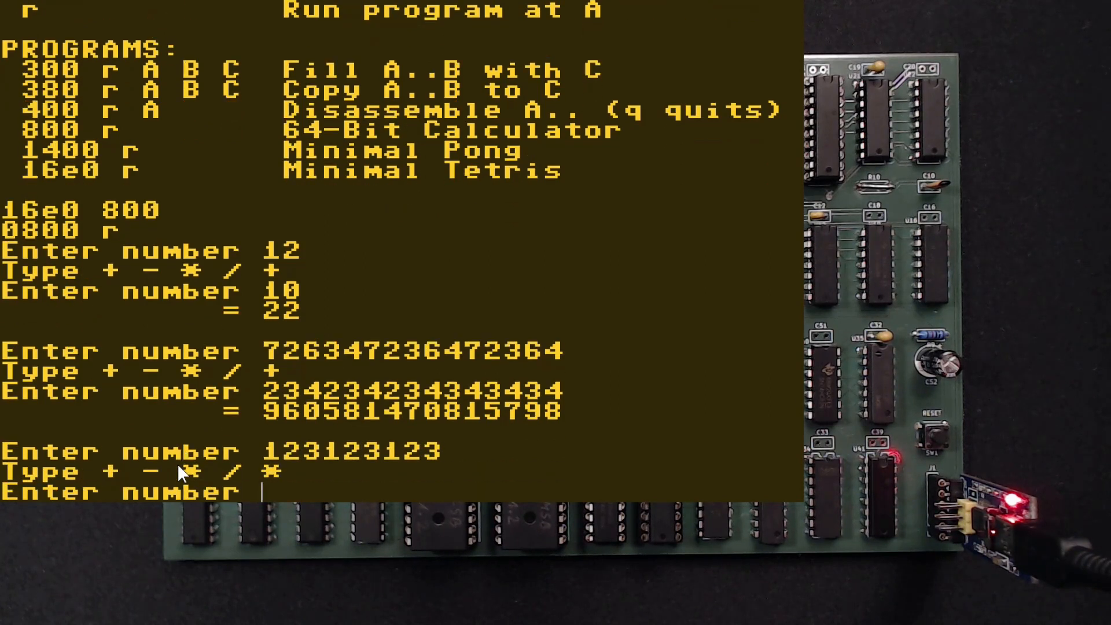
text(12312323)
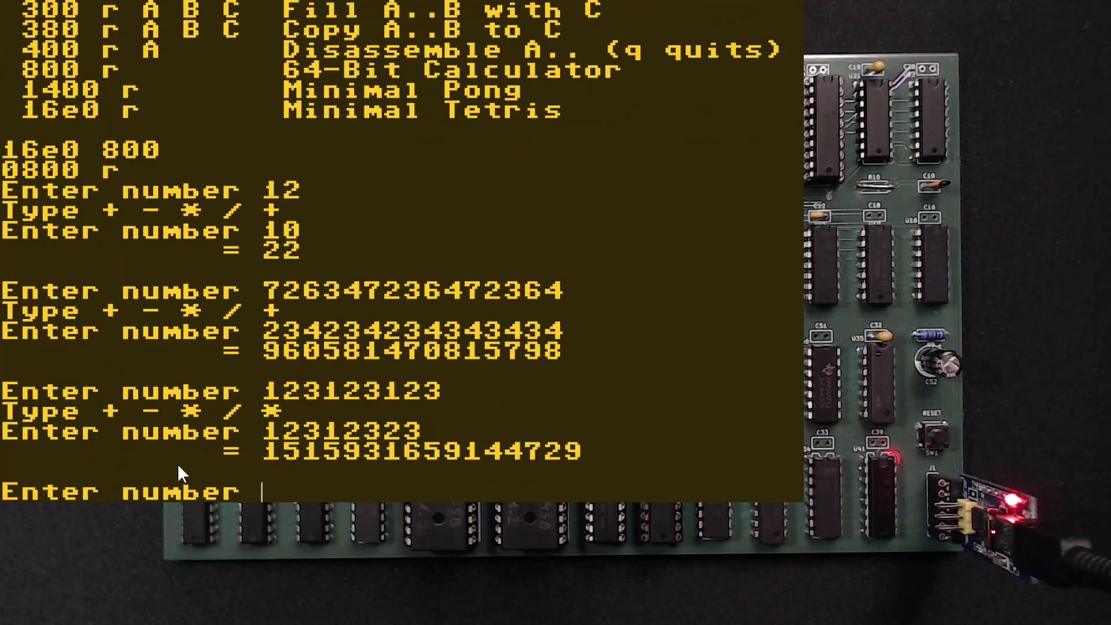
text(120120120120120)
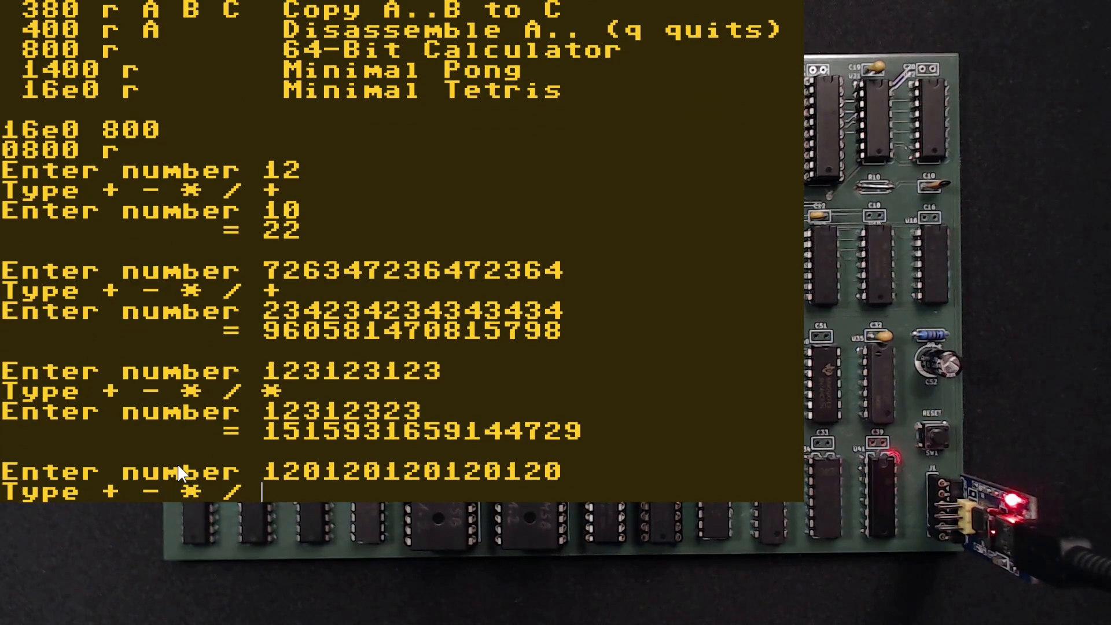
text(/)
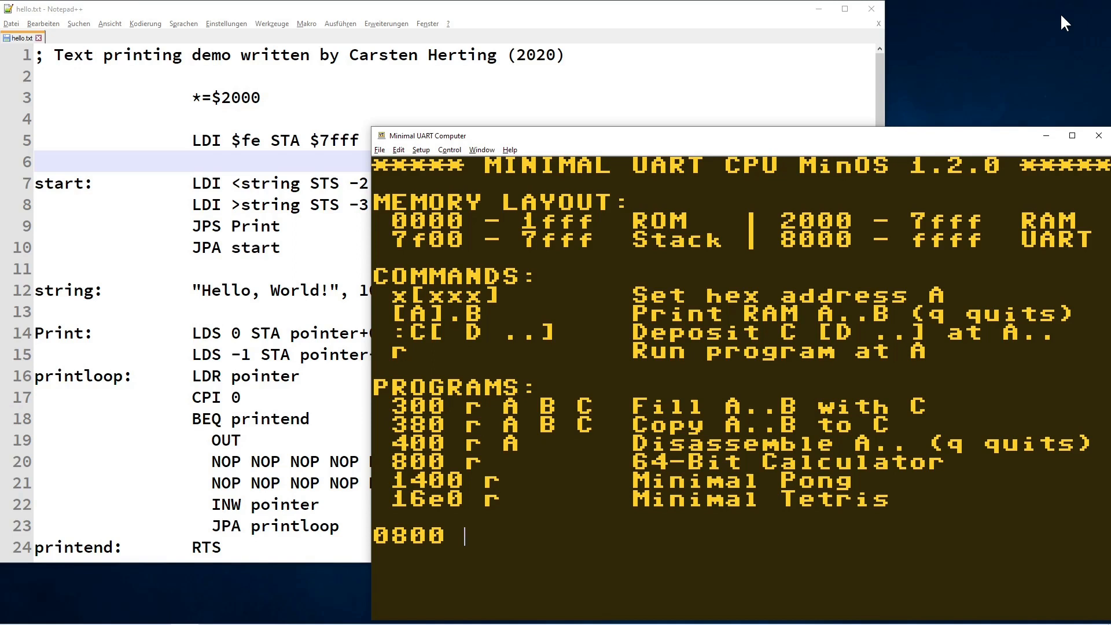
mouse_move(154, 104)
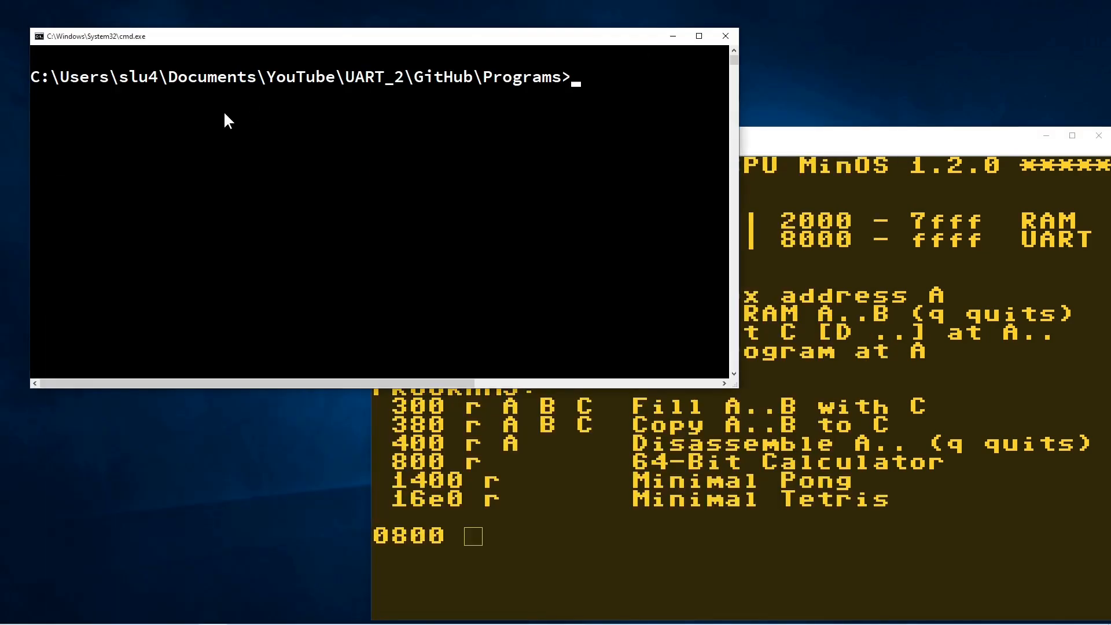
Cross-assemble examples/hello.txt with the asm command, listing hex bytes for 2000.
text(asm)
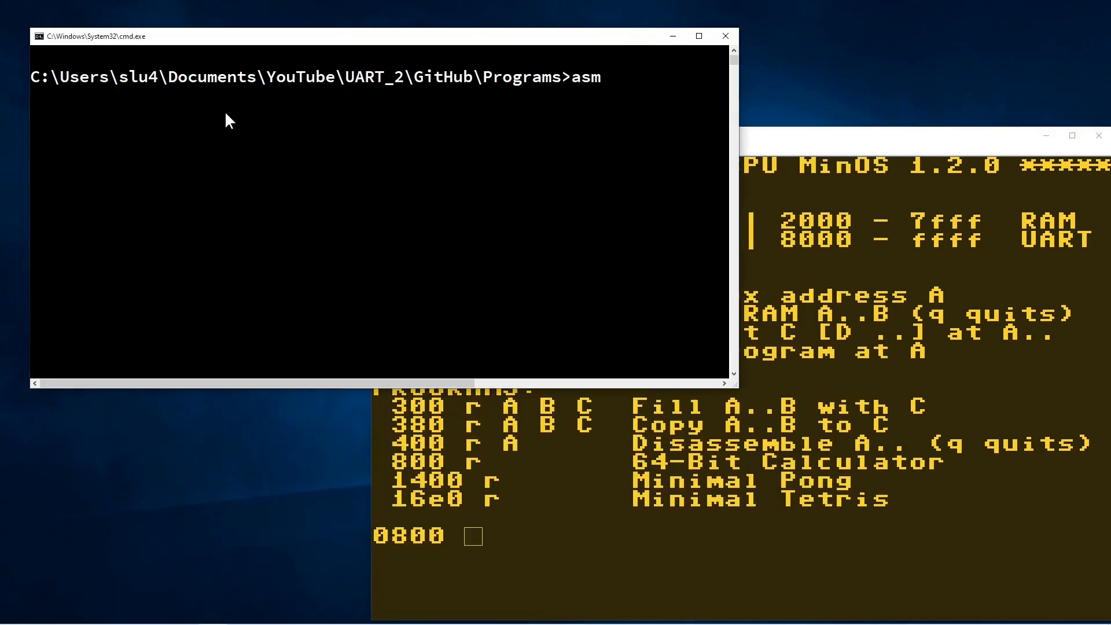
text(examples)
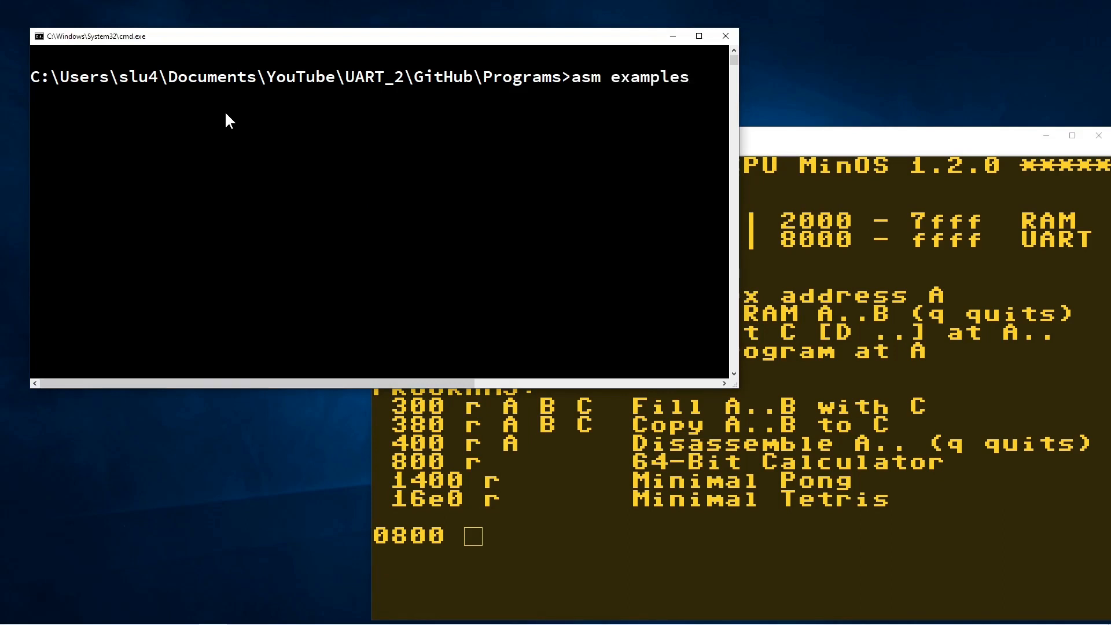
text(/hello)
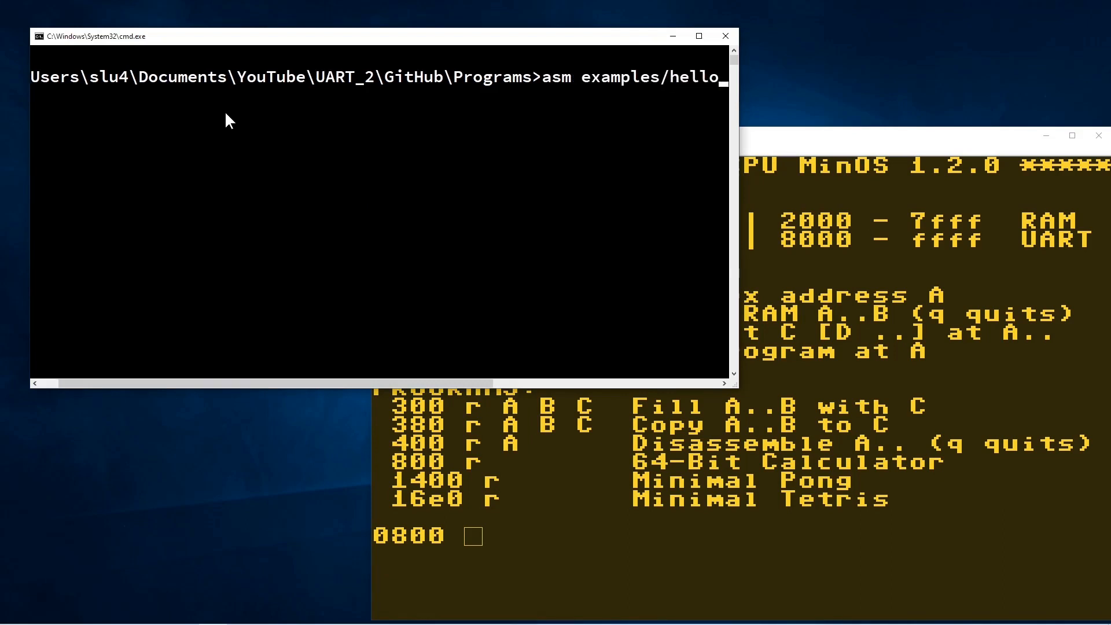
key(enter)
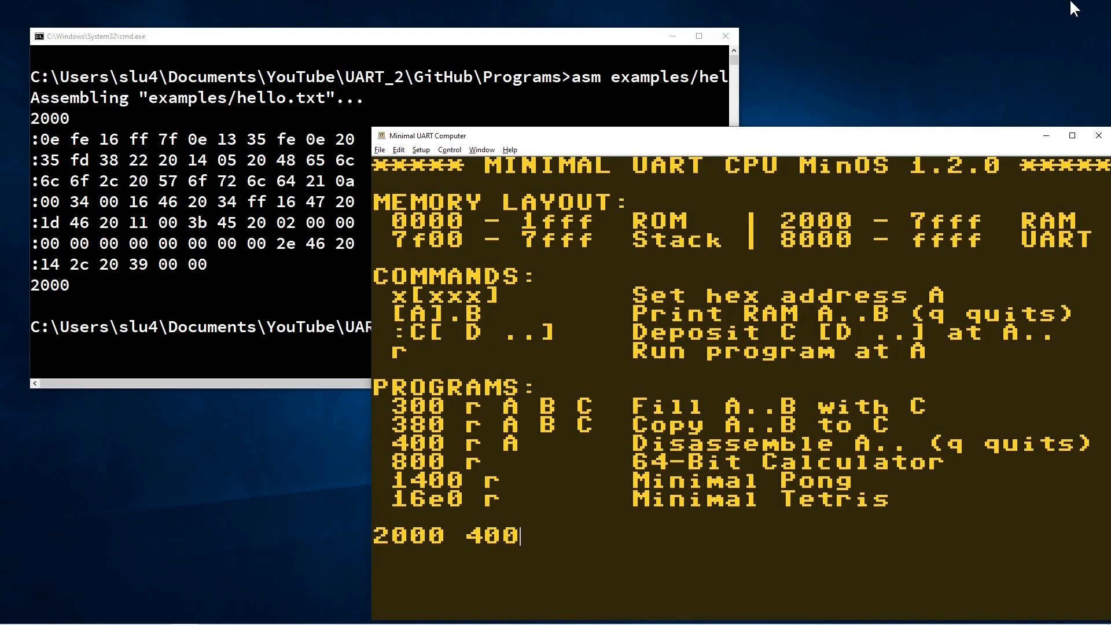
Run the Hello World program at 2000 so the screen fills with Hello, World!
key(enter)
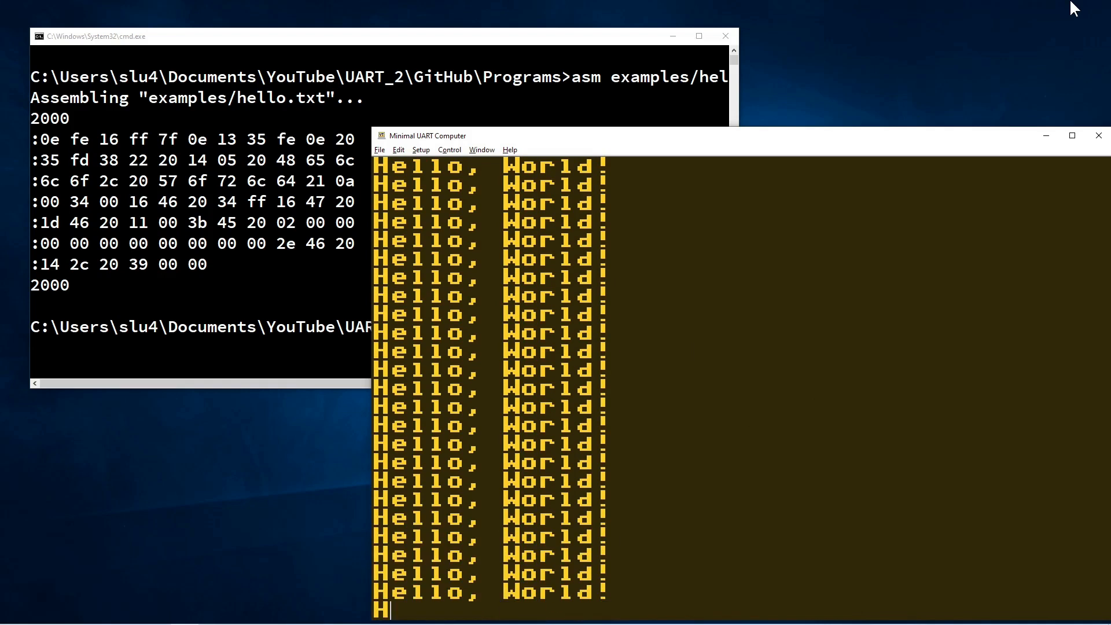
text(el)
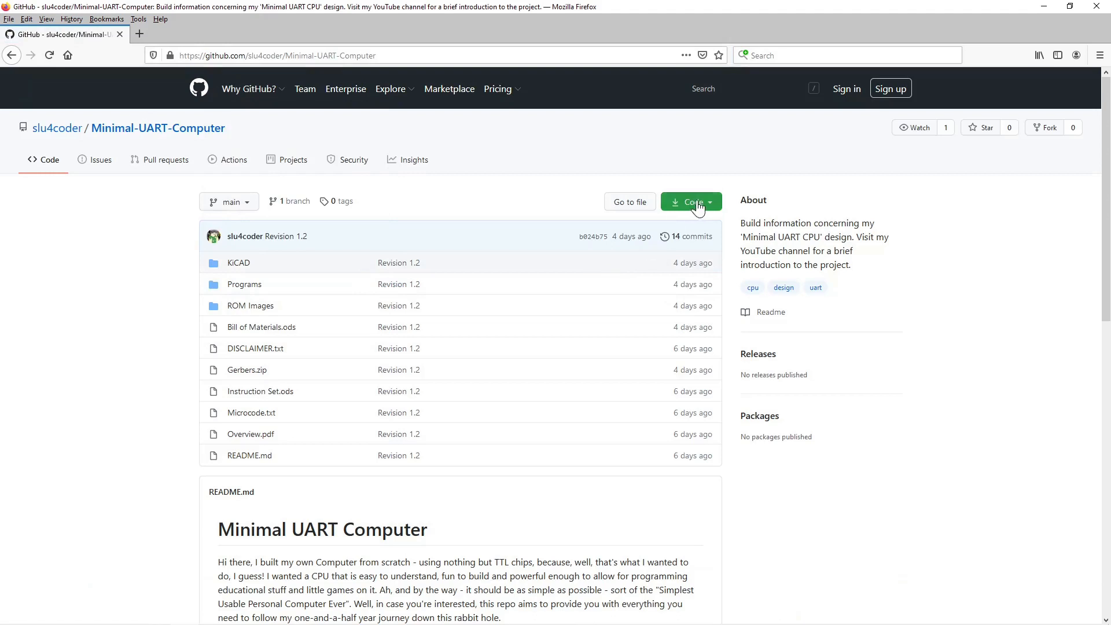
Save the Minimal-UART-Computer repository as a ZIP and open its extracted folder.
click(690, 202)
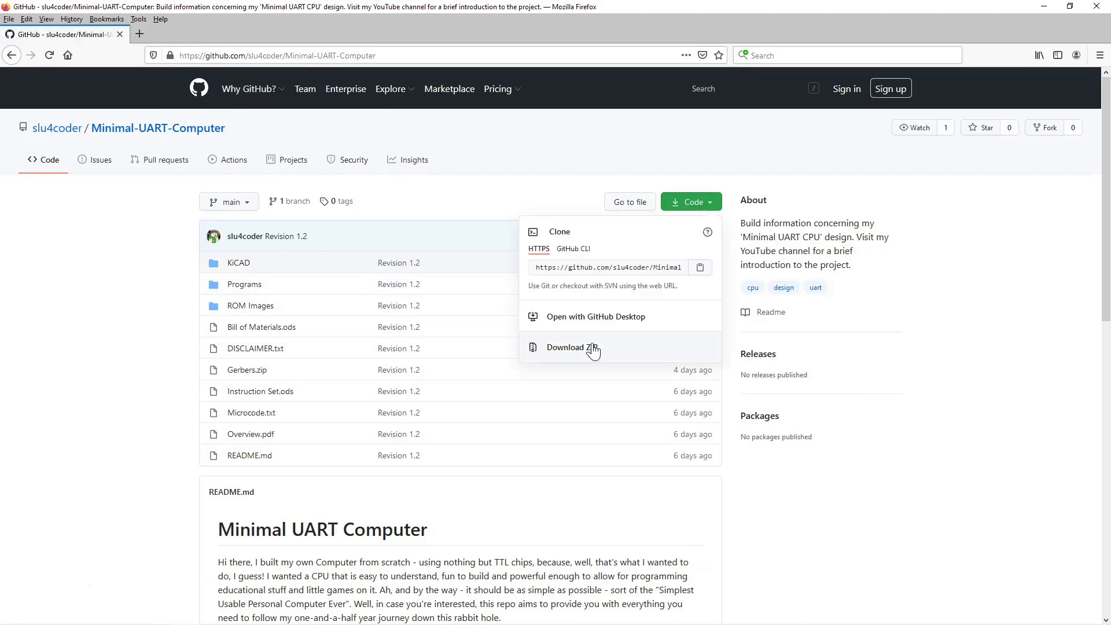
click(571, 347)
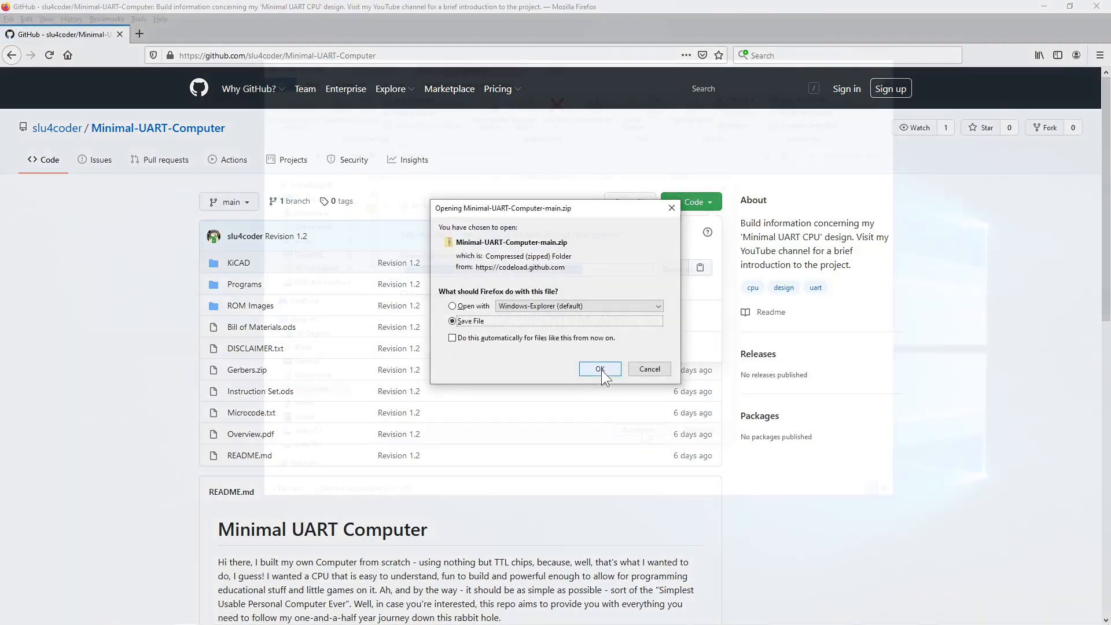
click(599, 369)
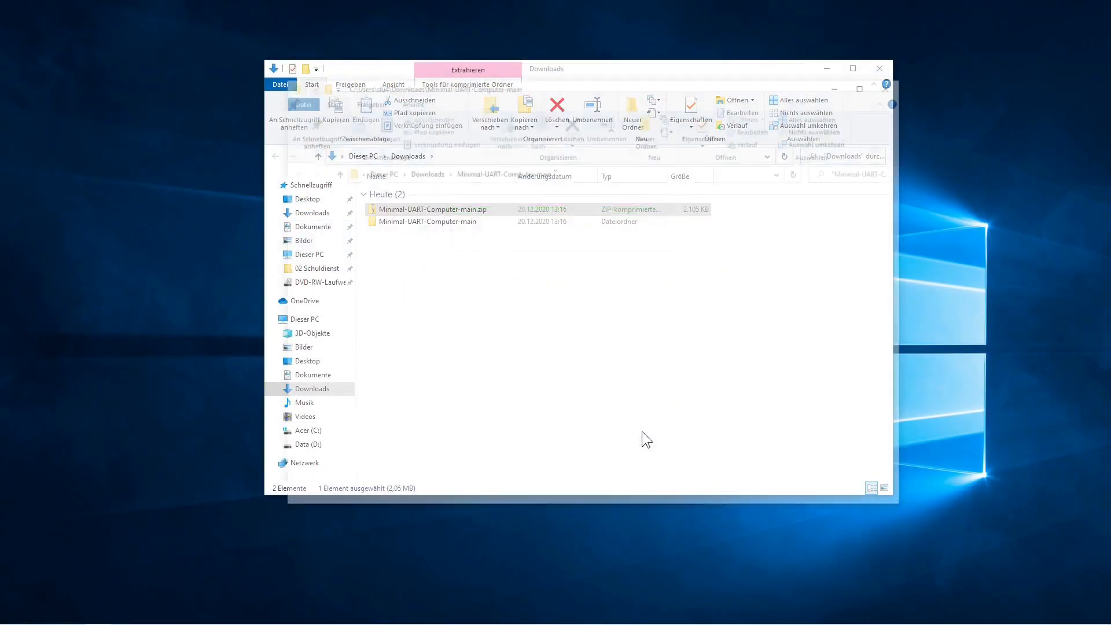
double_click(426, 221)
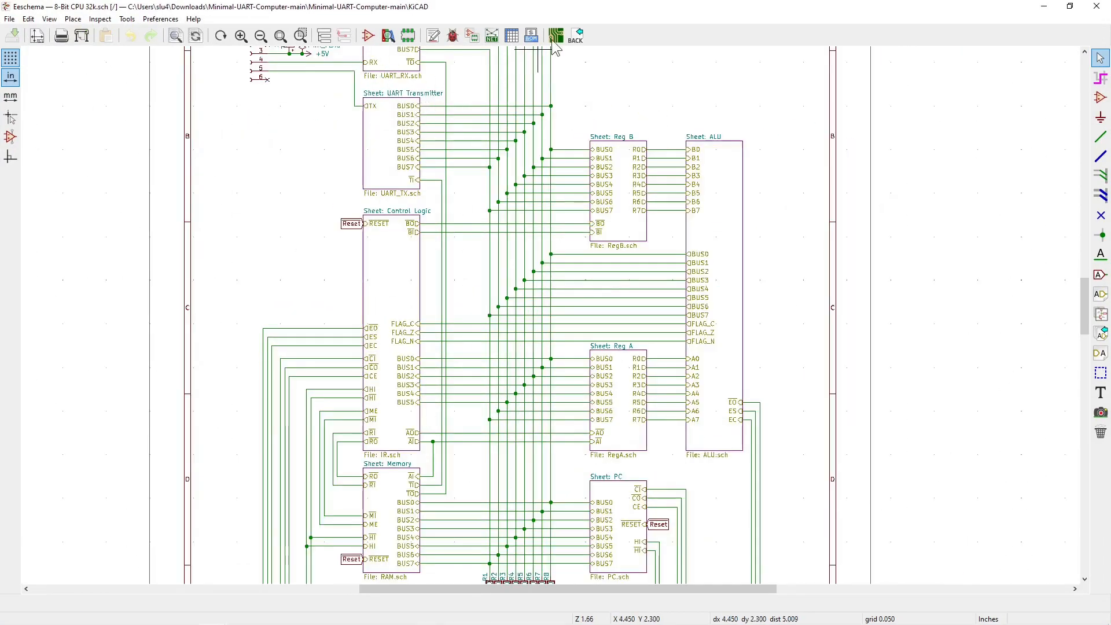
mouse_move(555, 35)
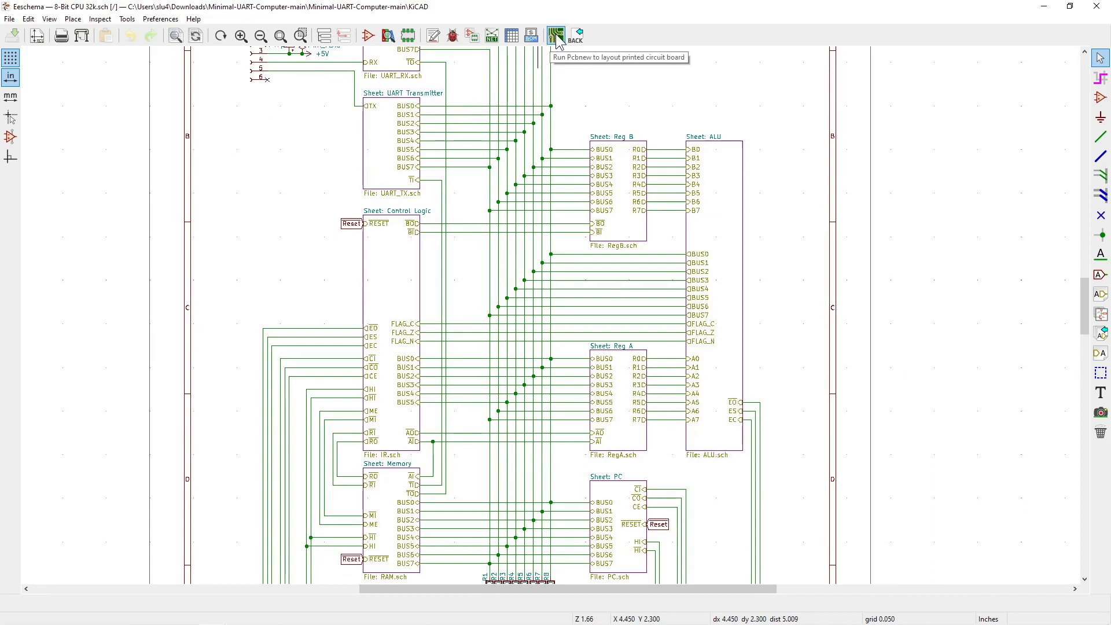
Open the CPU board layout in Pcbnew and render it in the 3D Viewer.
click(556, 34)
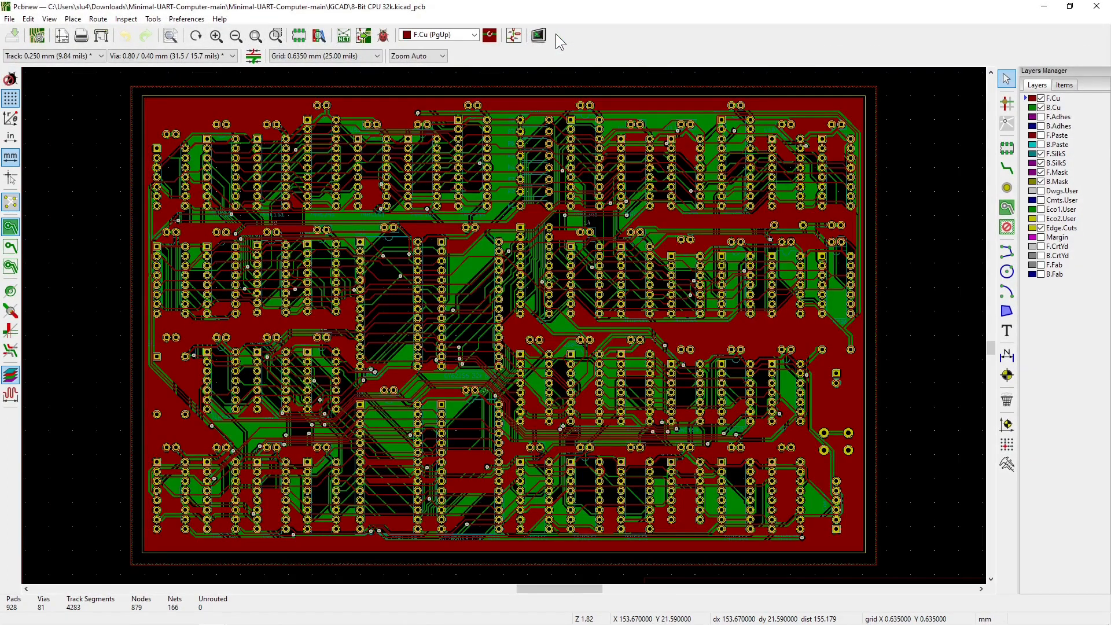
click(48, 18)
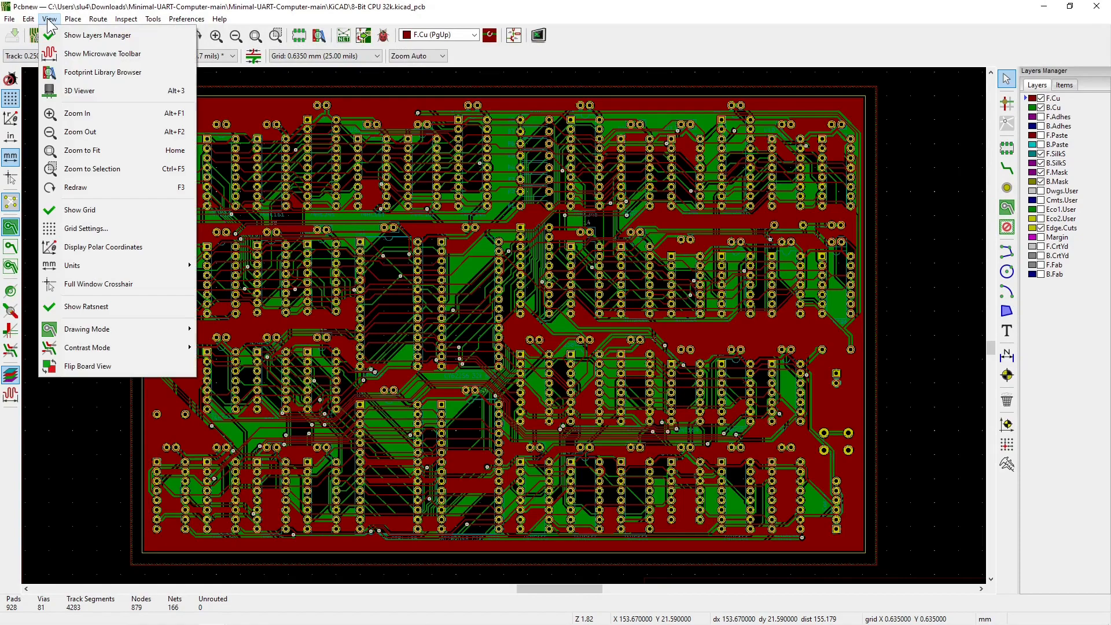
click(78, 91)
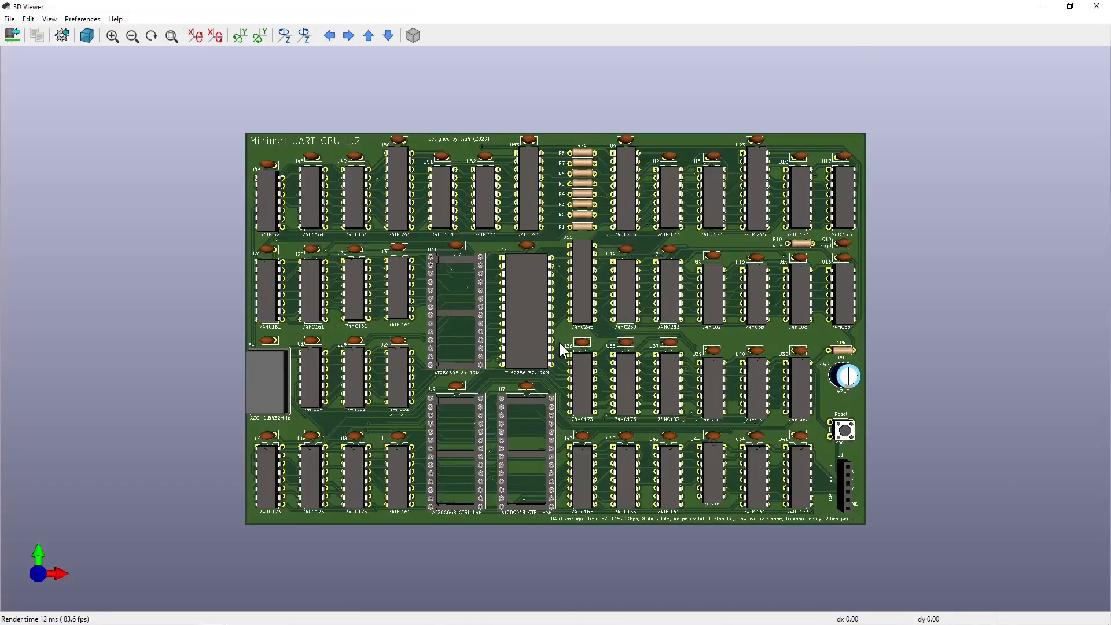
Tilt and rotate the 3D board model to view its chips and sockets in perspective.
drag(560, 349, 574, 439)
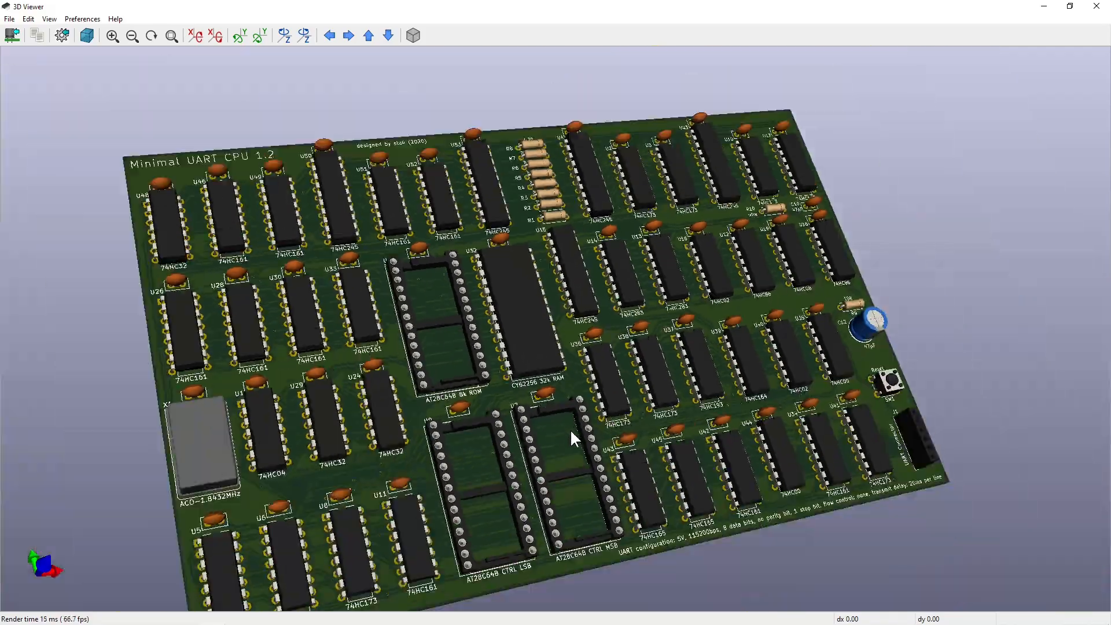
drag(574, 439, 645, 352)
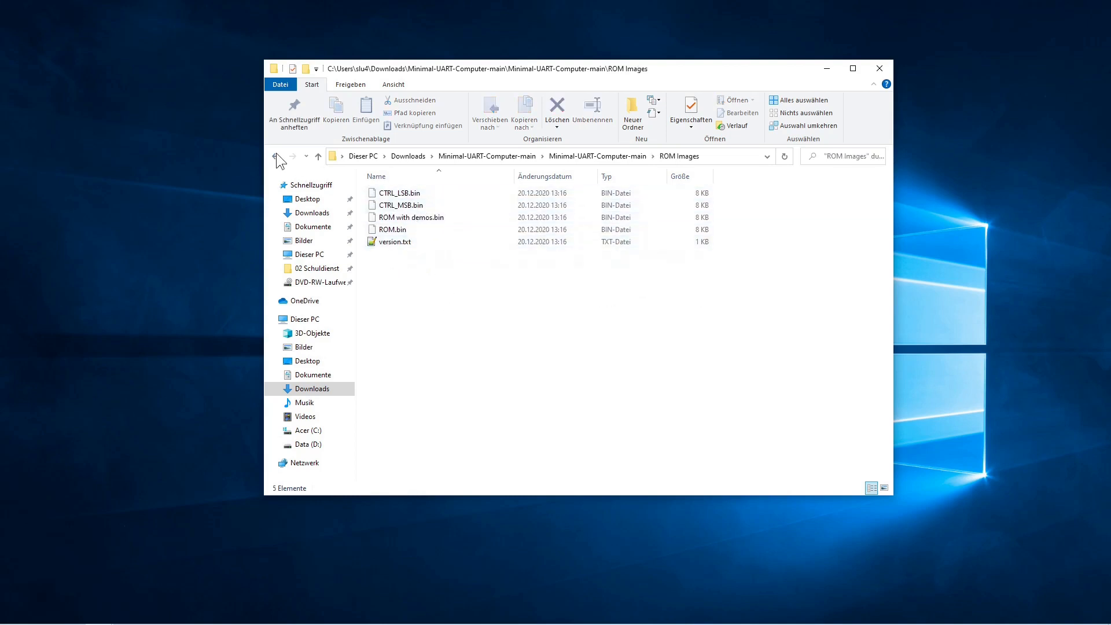
Briefly open Instruction Set.ods, then browse into Programs and highlight asm.exe.
click(275, 156)
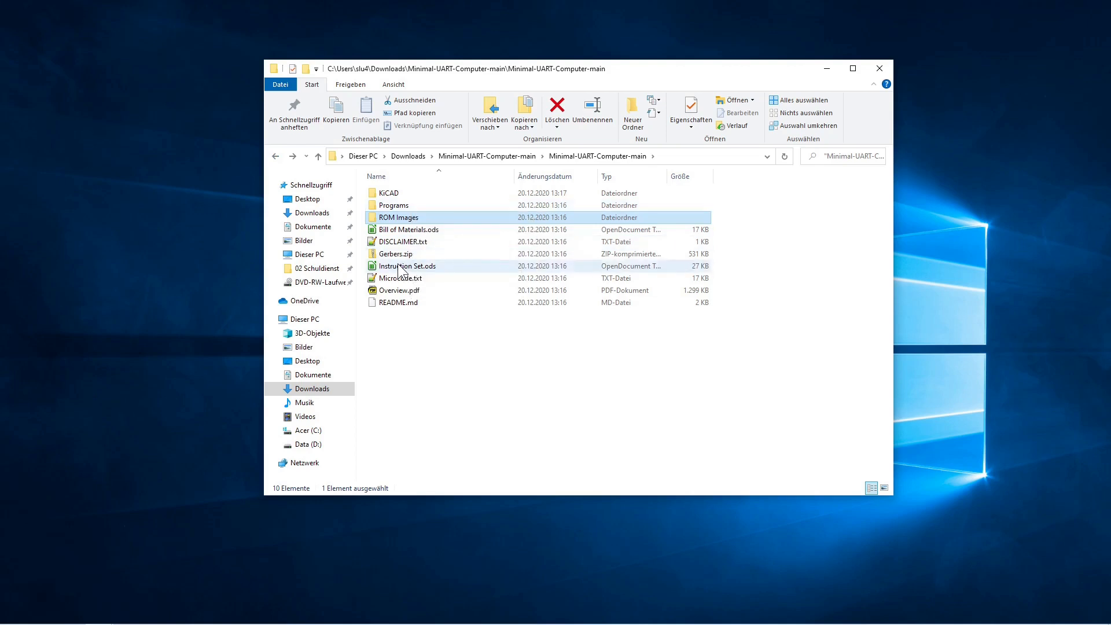
double_click(407, 265)
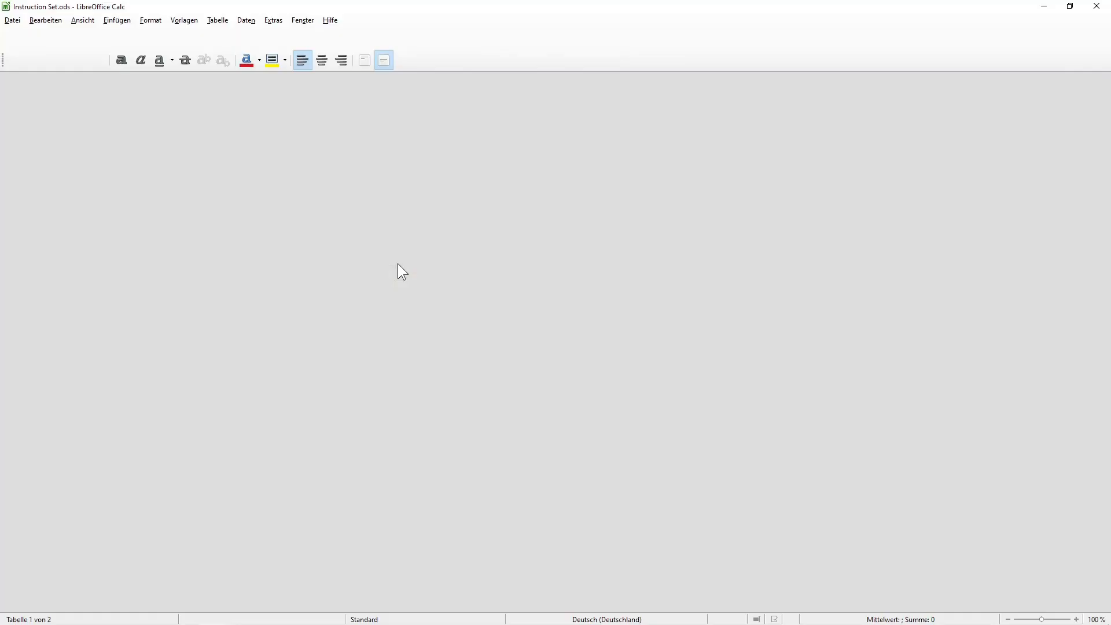
click(127, 607)
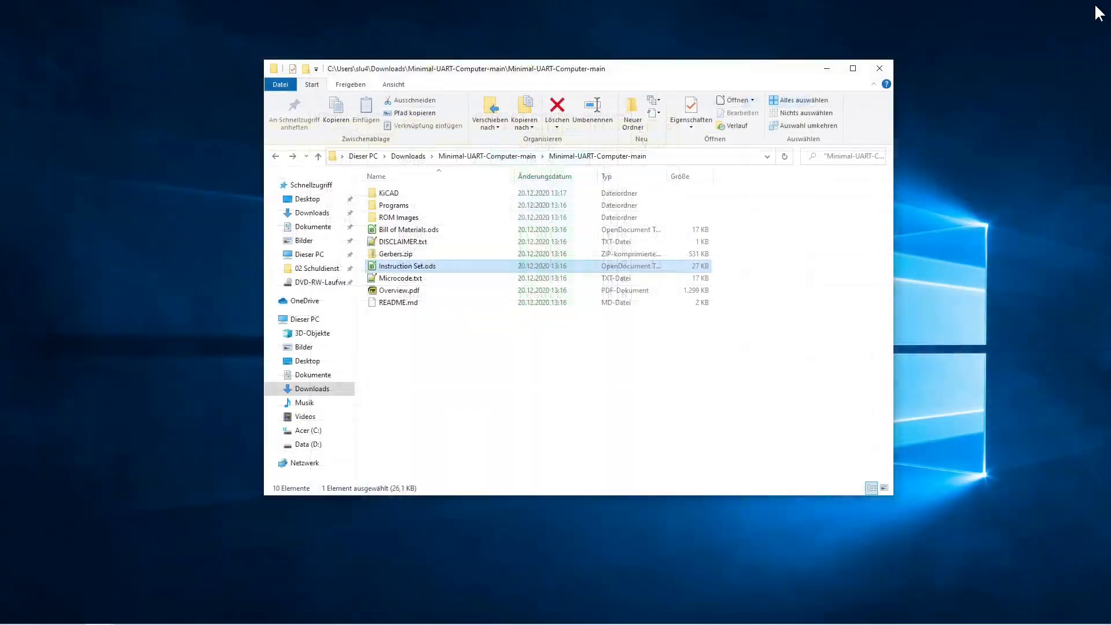
double_click(393, 205)
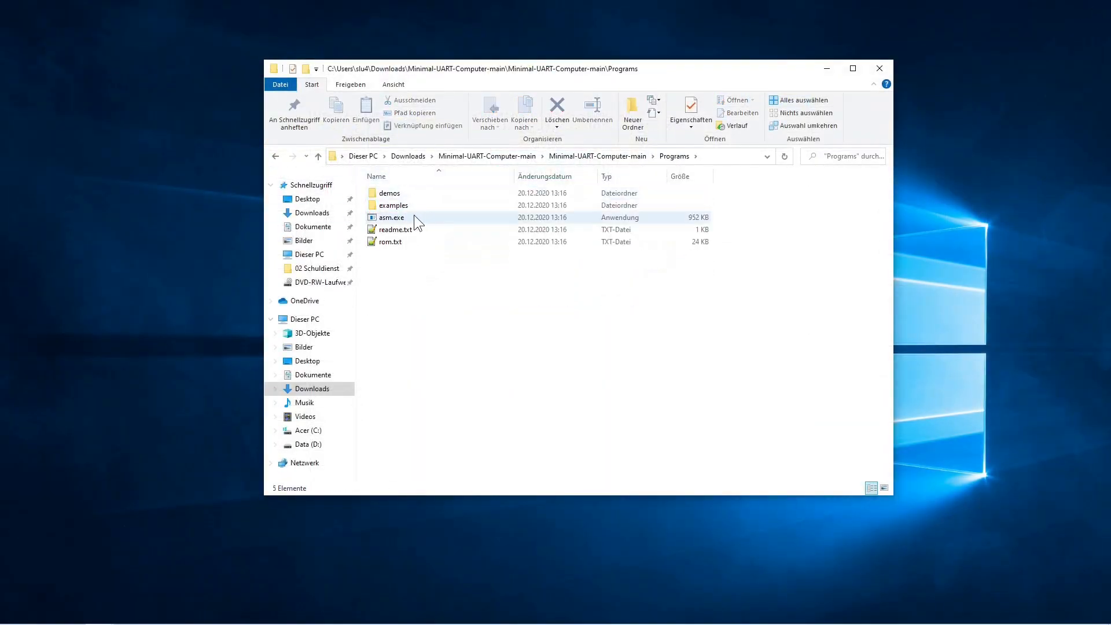
click(392, 217)
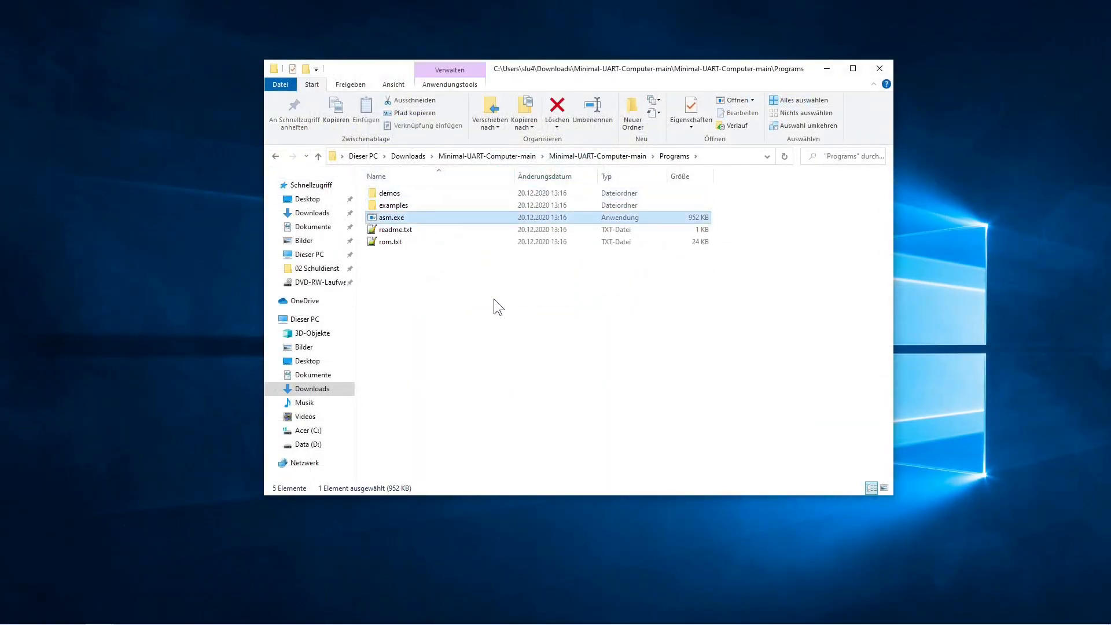